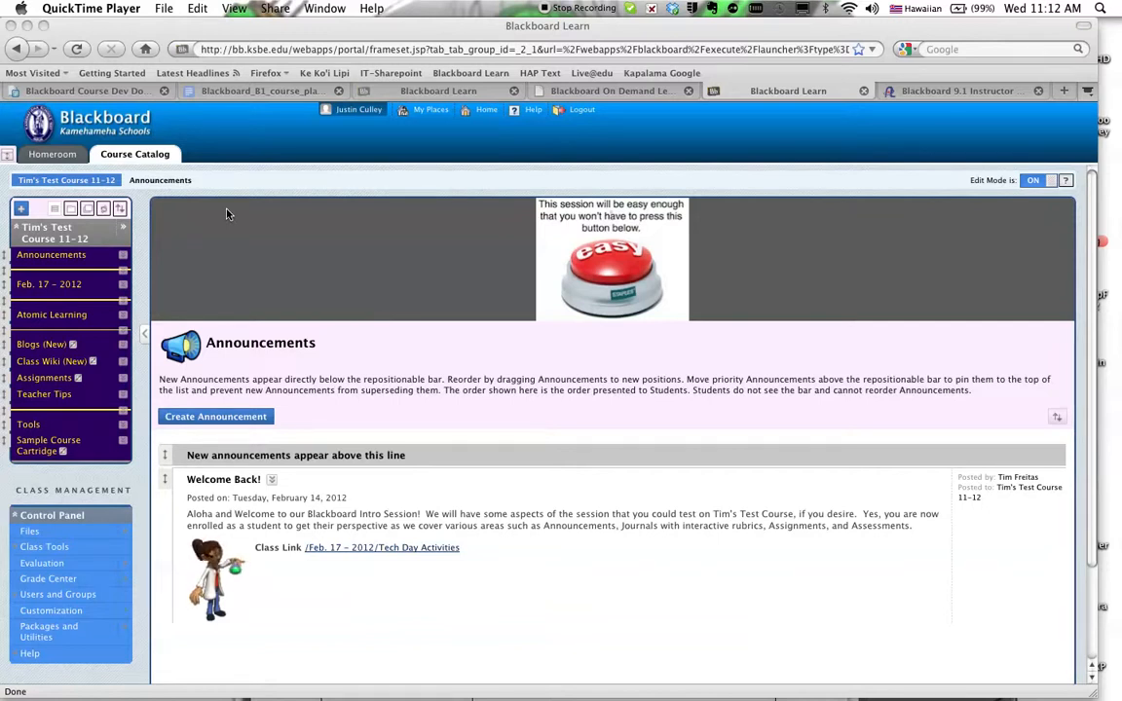
mouse_move(31, 413)
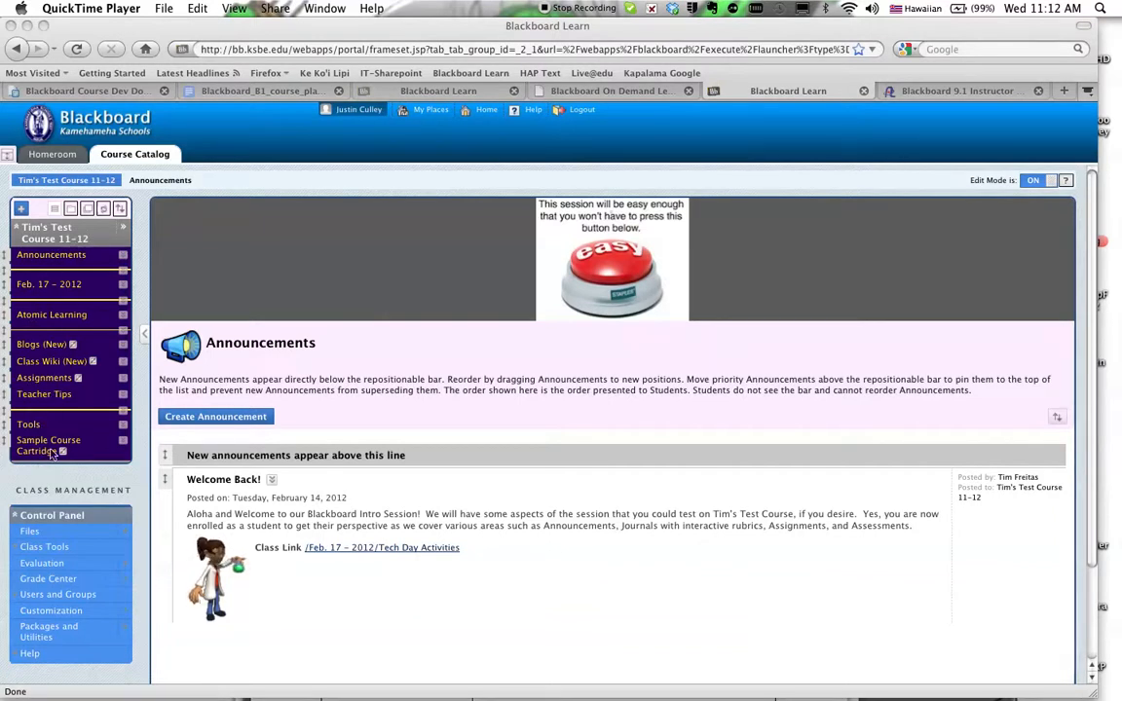
mouse_move(47, 281)
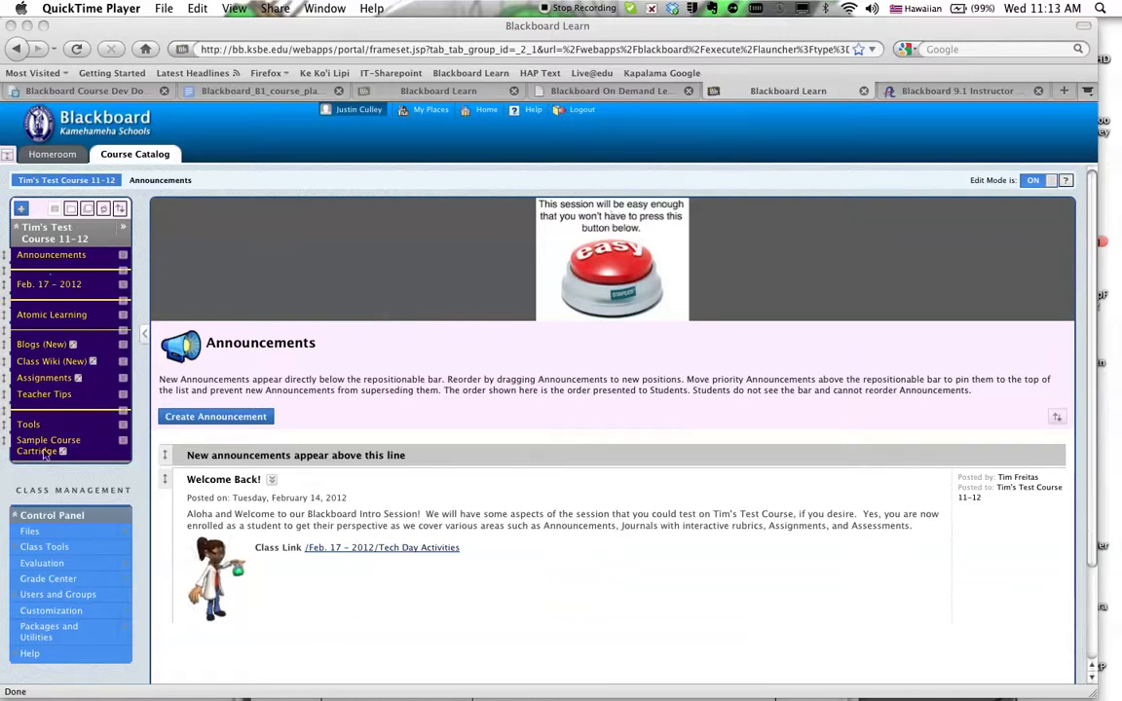
mouse_move(39, 285)
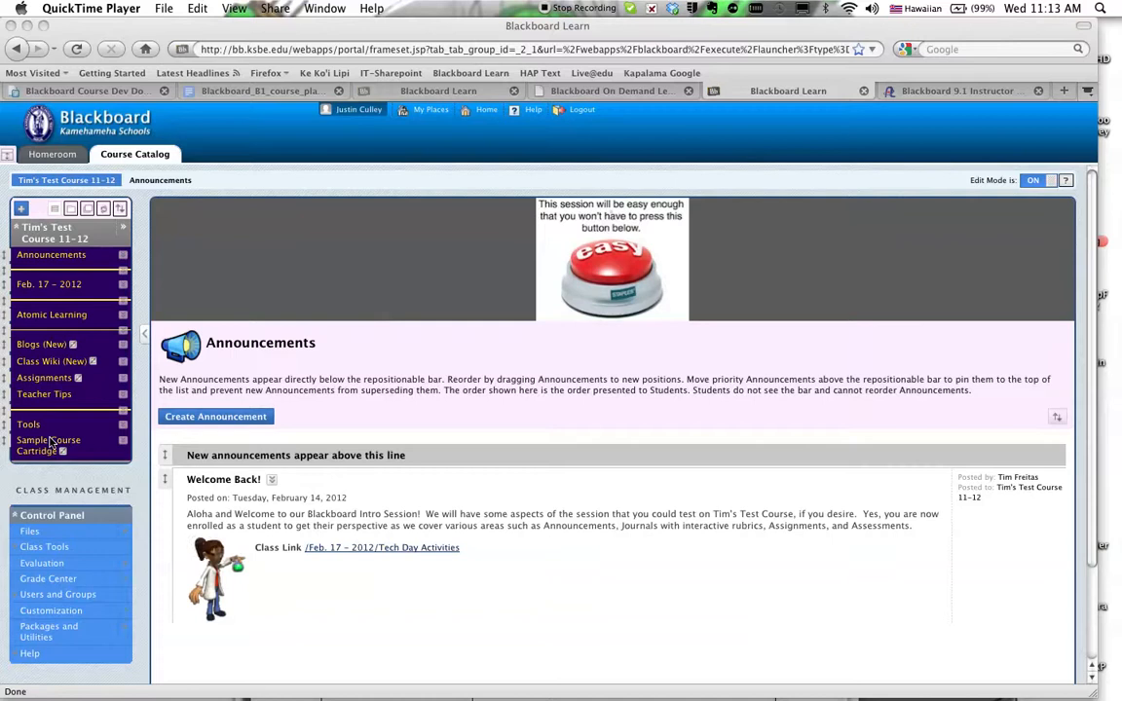
mouse_move(32, 273)
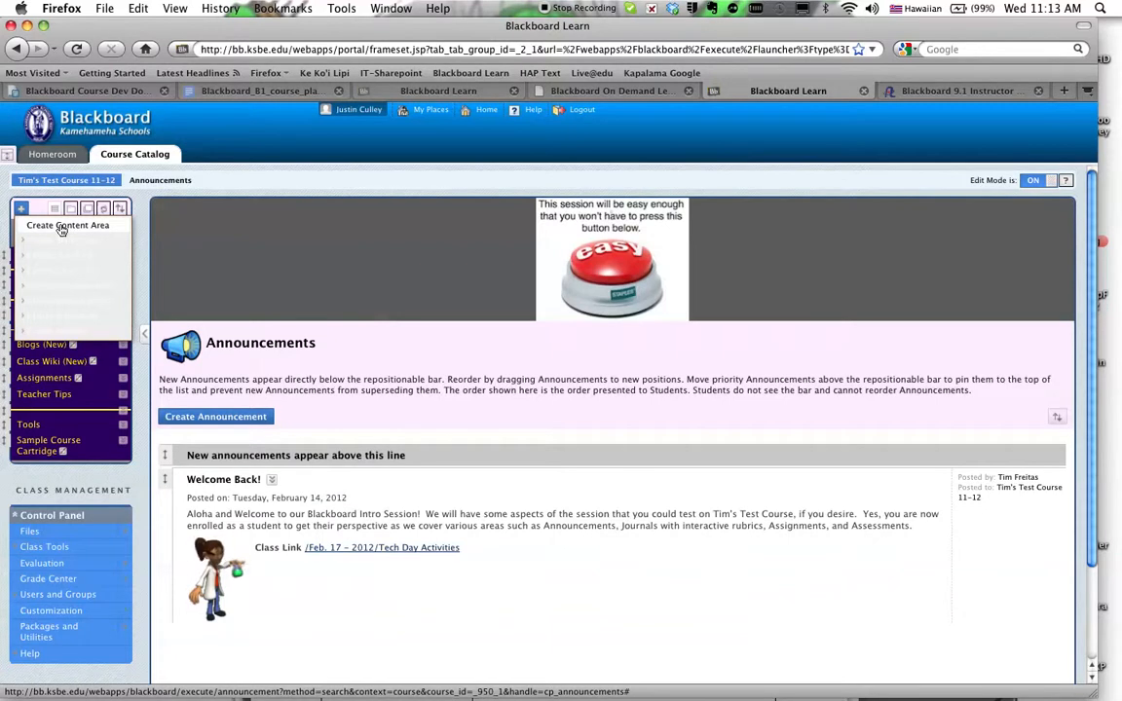
Create a content area named 'My Content', made available to users, and submit it
click(67, 226)
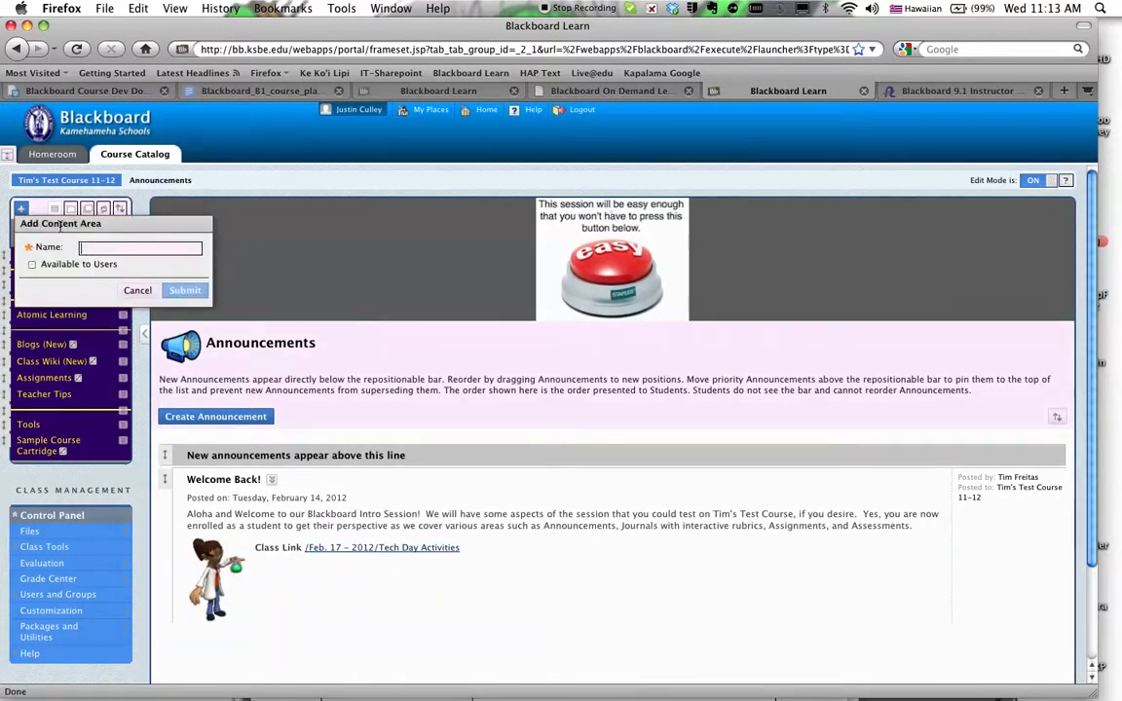
text(My Content)
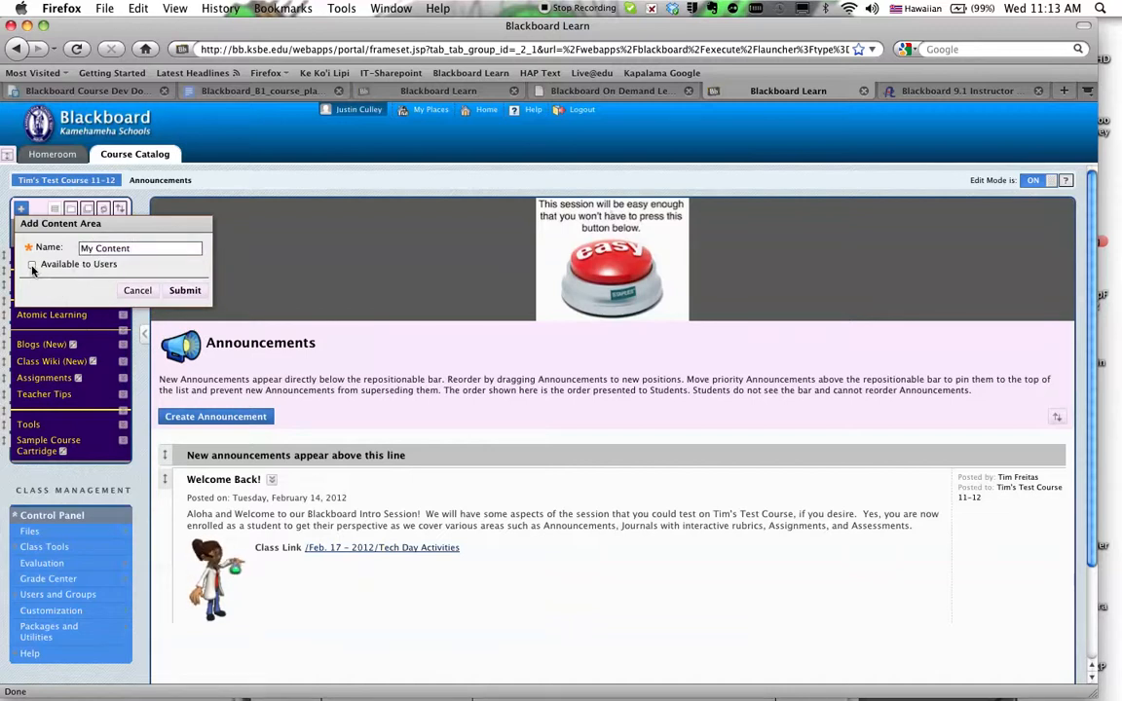
click(31, 264)
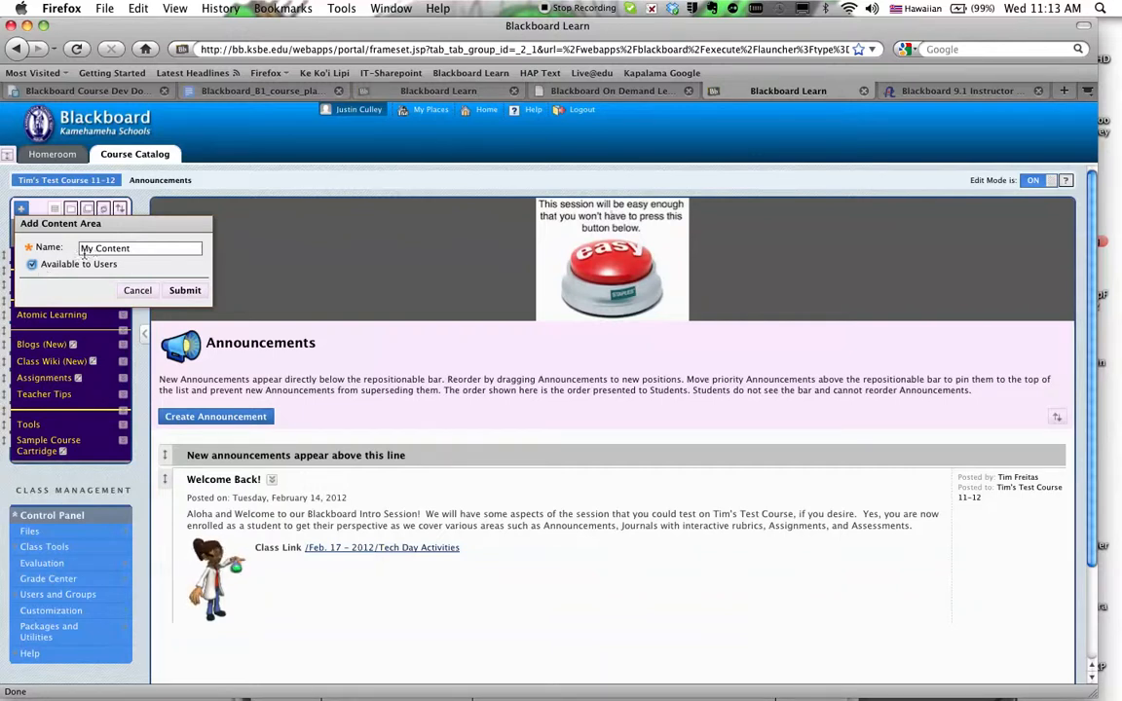
mouse_move(74, 277)
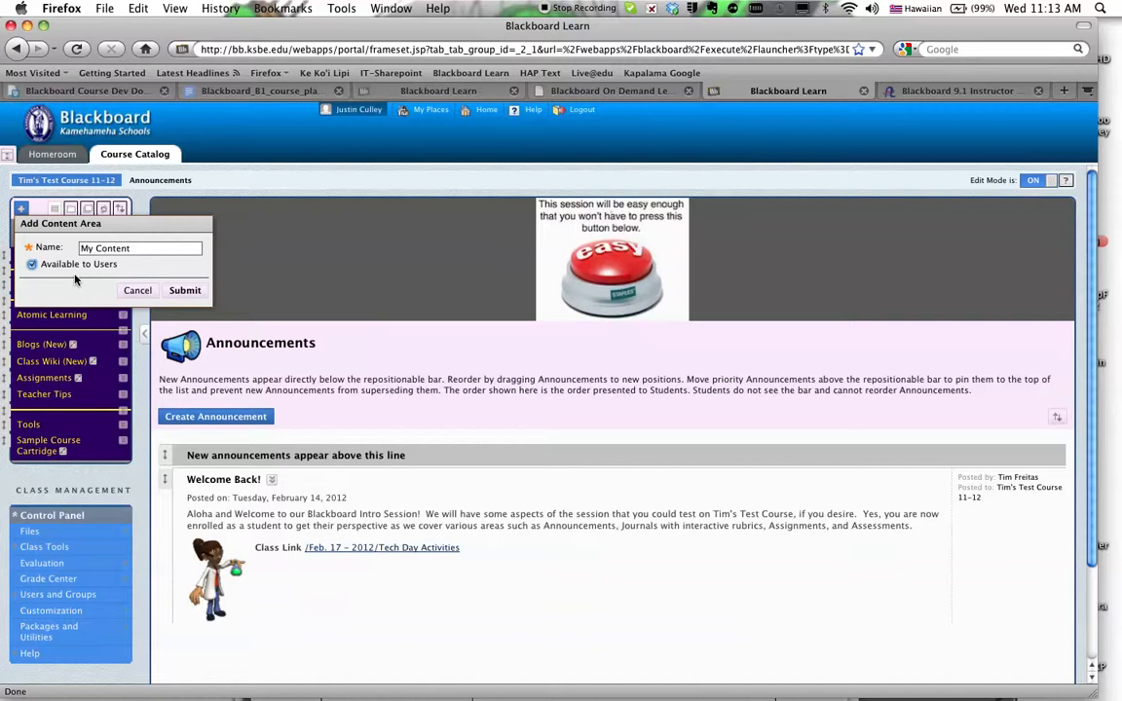
click(185, 290)
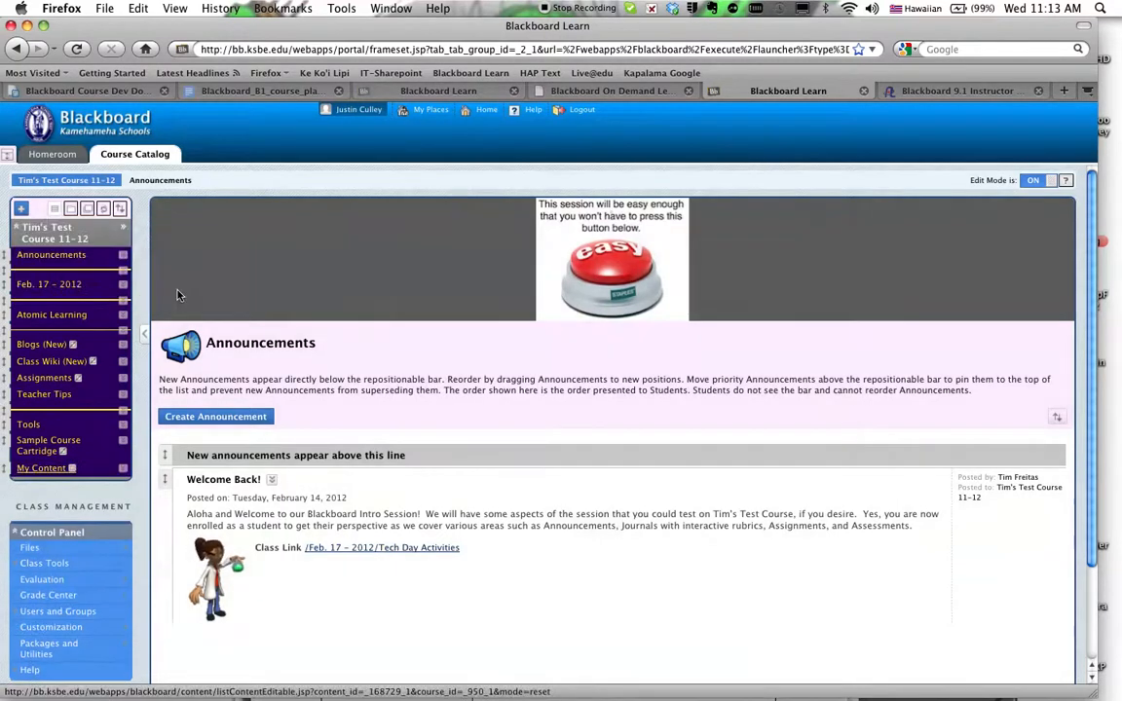
mouse_move(47, 474)
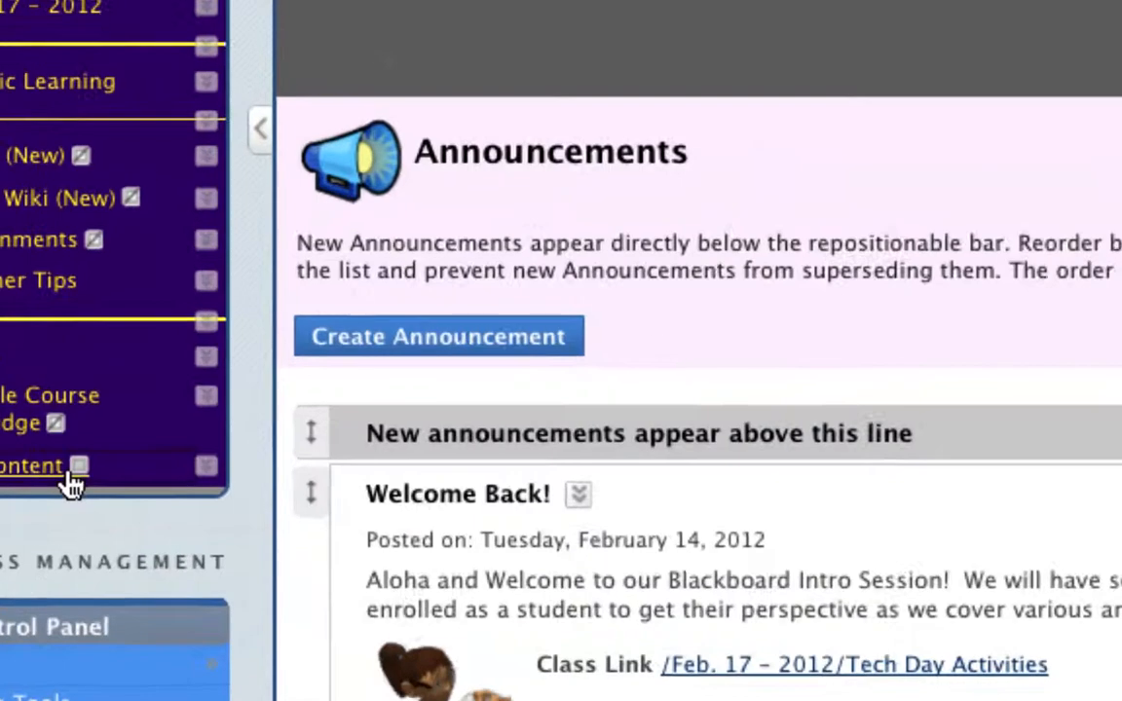
mouse_move(88, 473)
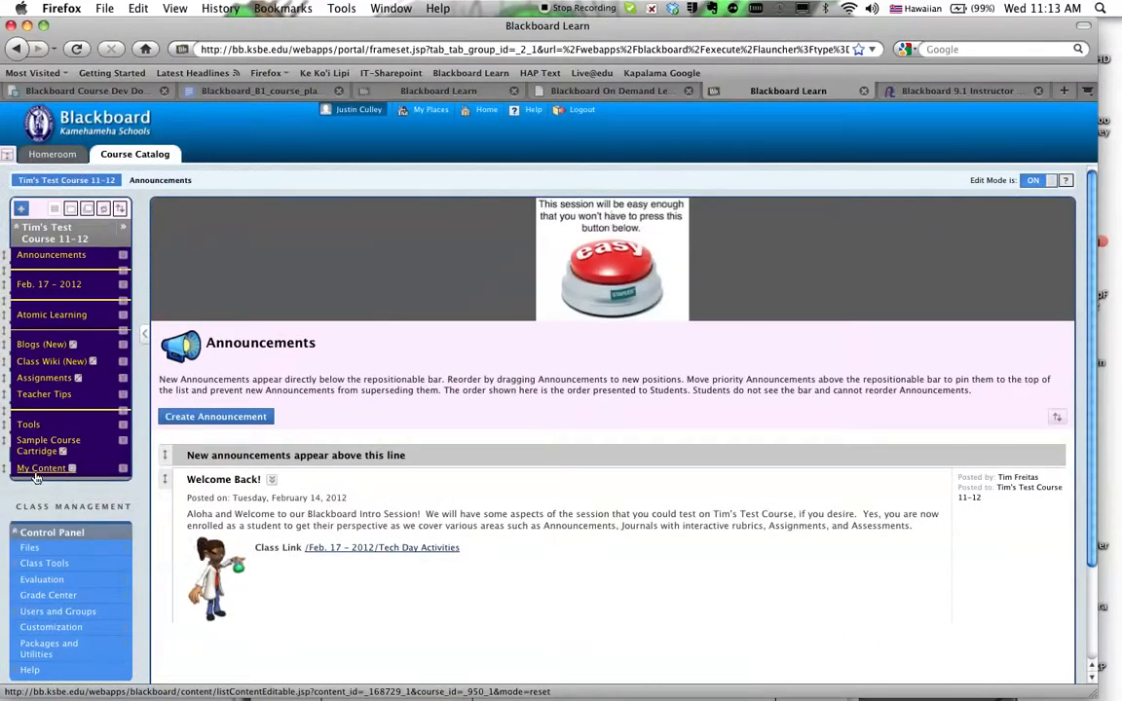
mouse_move(41, 468)
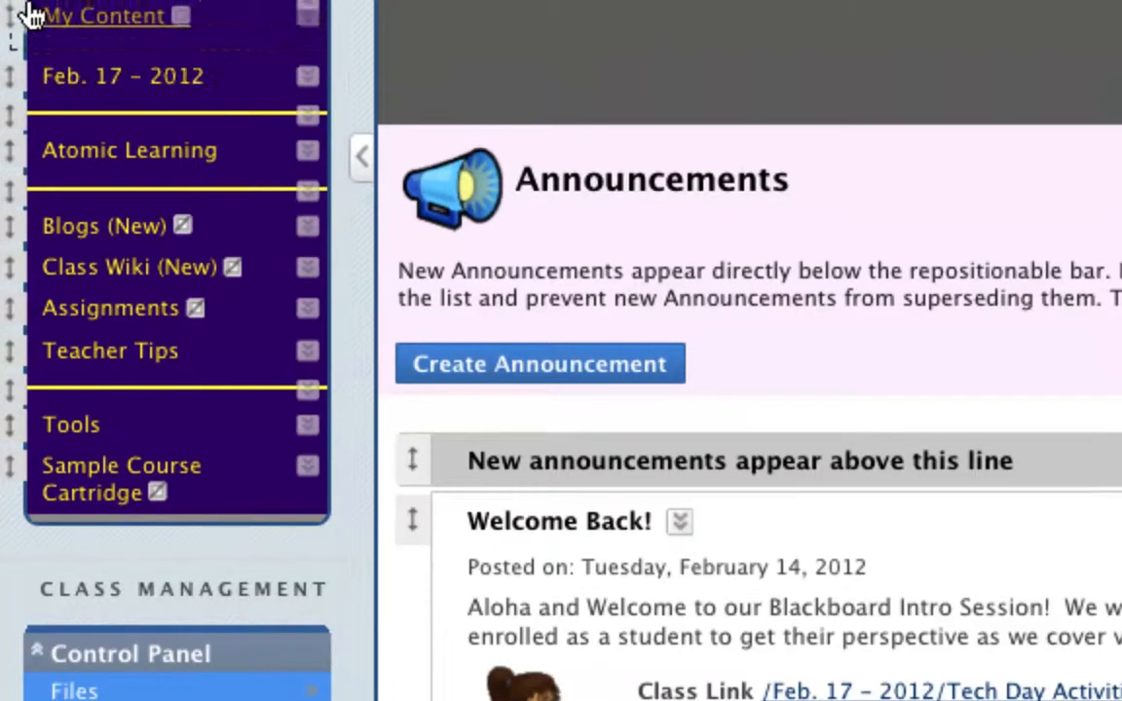
Scroll the course menu up to reach My Content's new position below Announcements
scroll(up, 3)
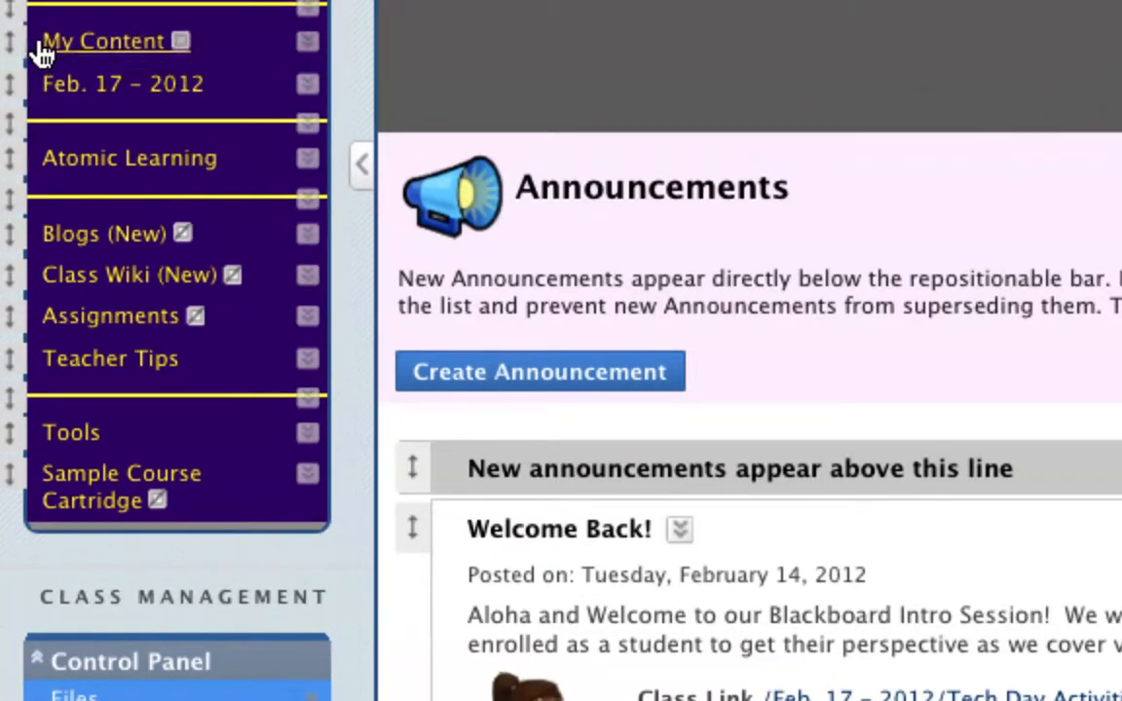
mouse_move(117, 224)
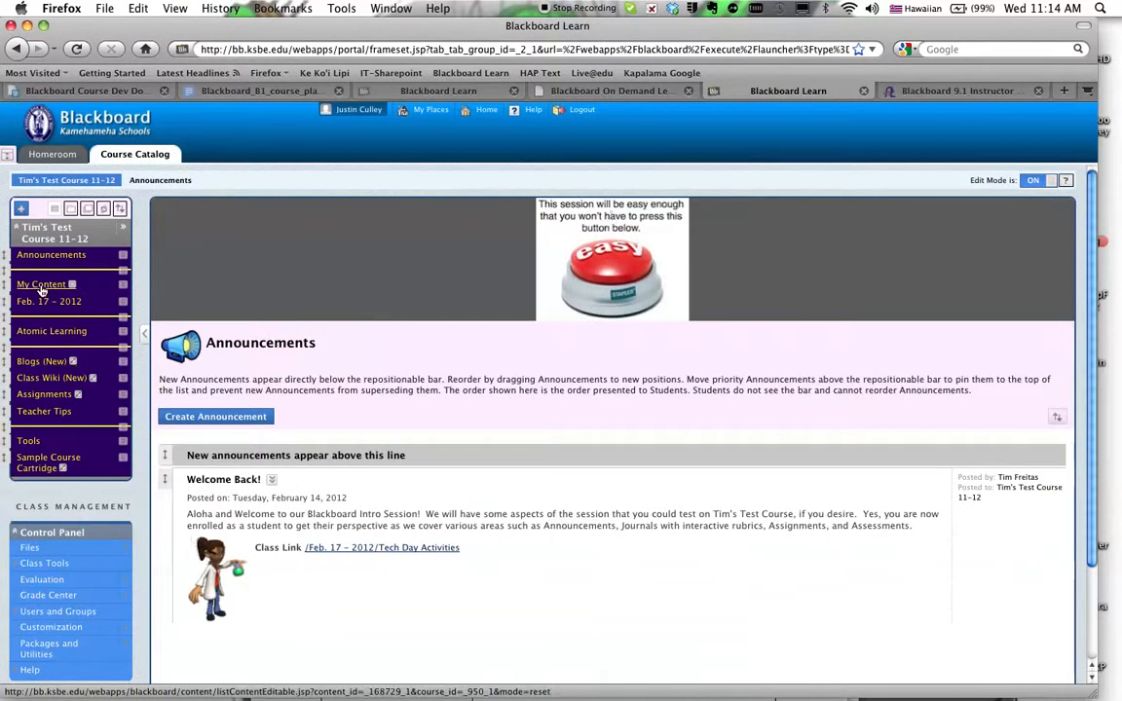
mouse_move(41, 284)
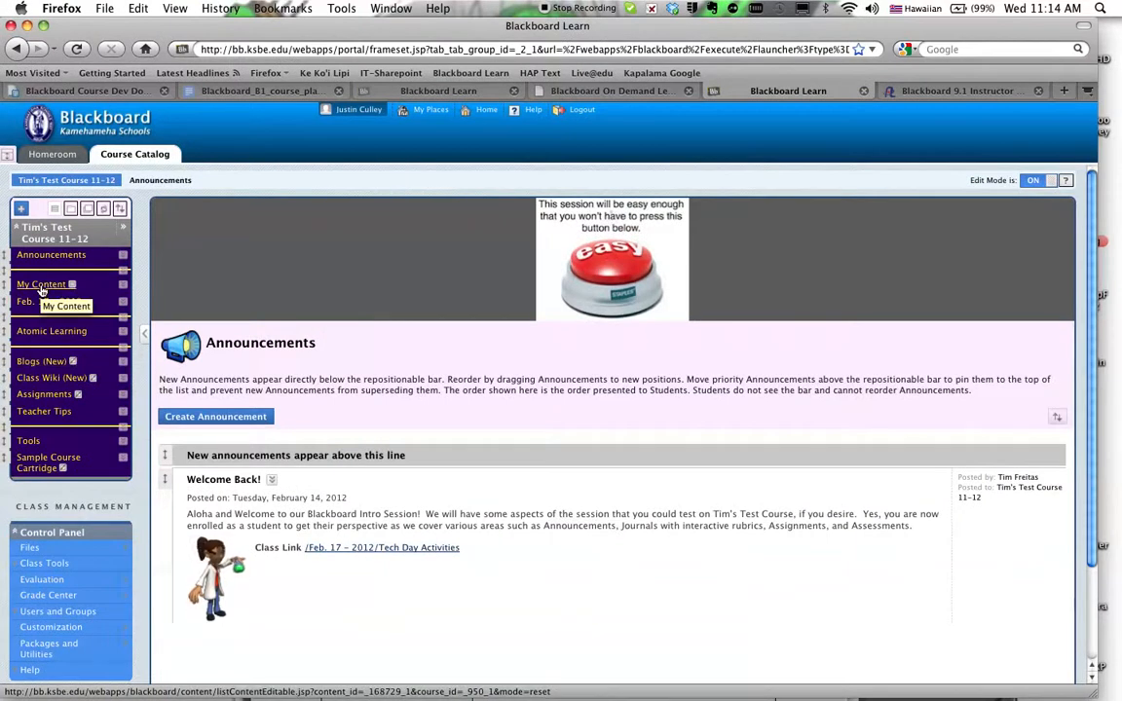